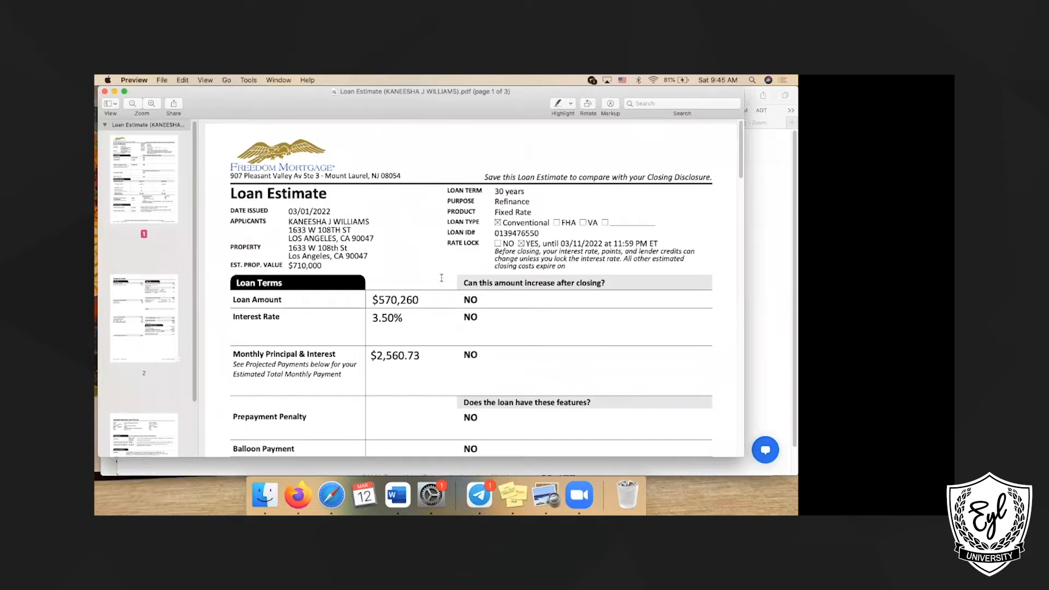
{"action": "mouse_move", "coordinate": [419, 271]}
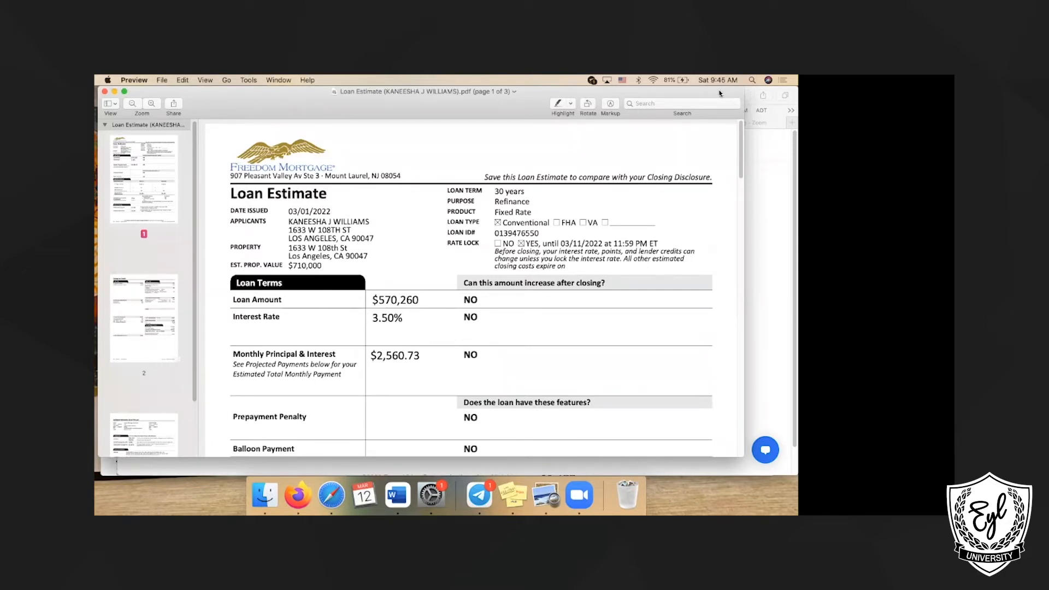
{"action": "mouse_move", "coordinate": [603, 366]}
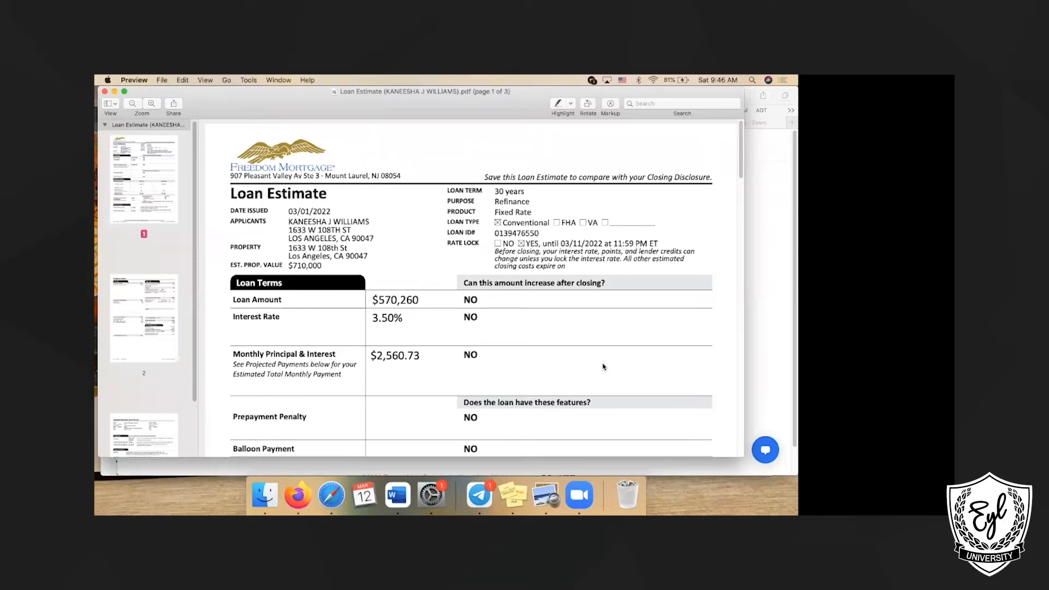
{"action": "scroll", "scroll_direction": "down", "scroll_amount": 3}
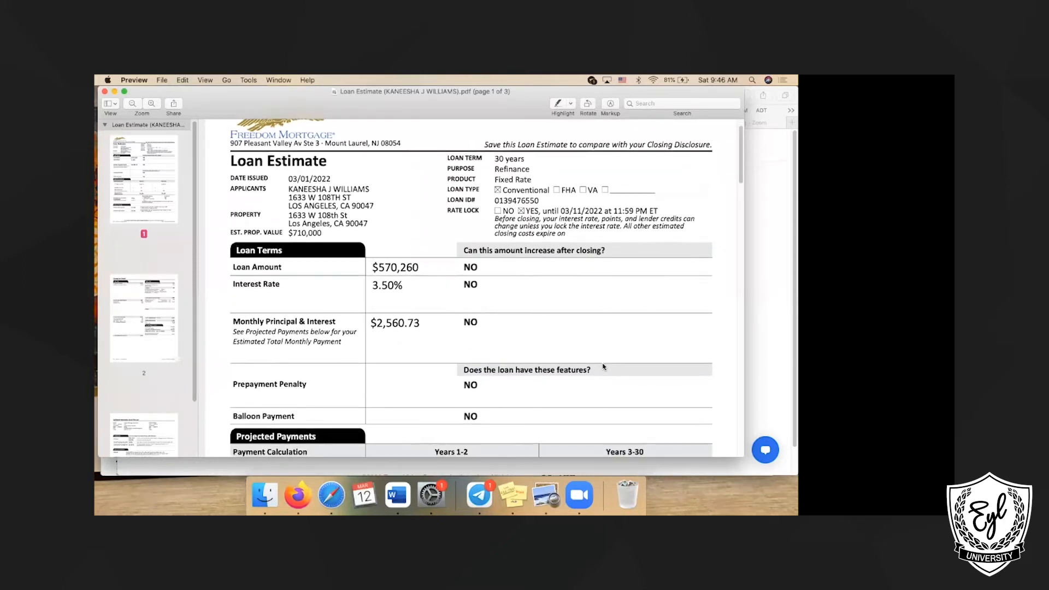
{"action": "scroll", "scroll_direction": "down", "scroll_amount": 3}
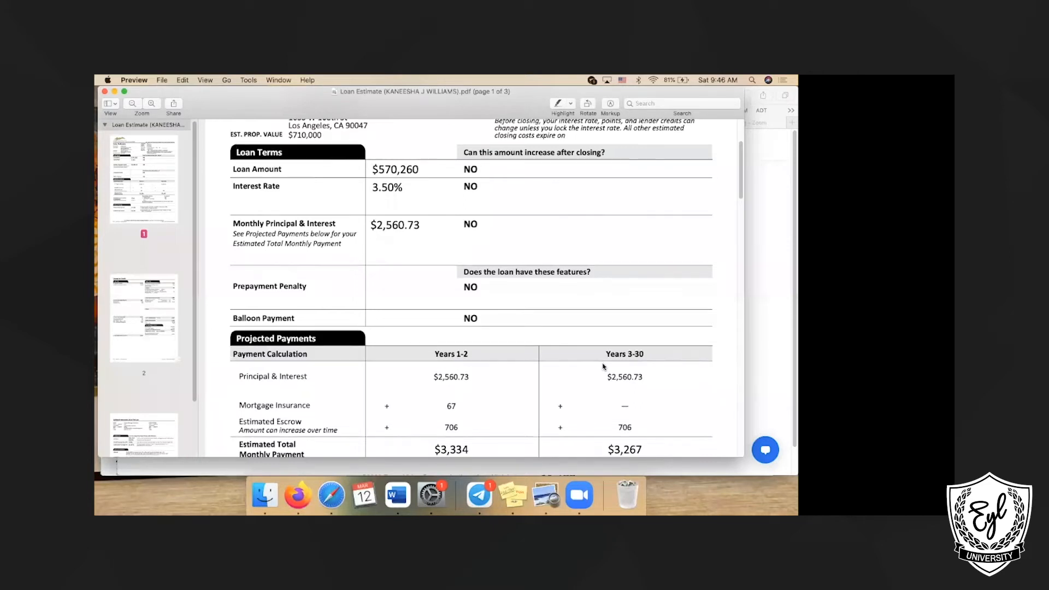
{"action": "scroll", "scroll_direction": "down", "scroll_amount": 3}
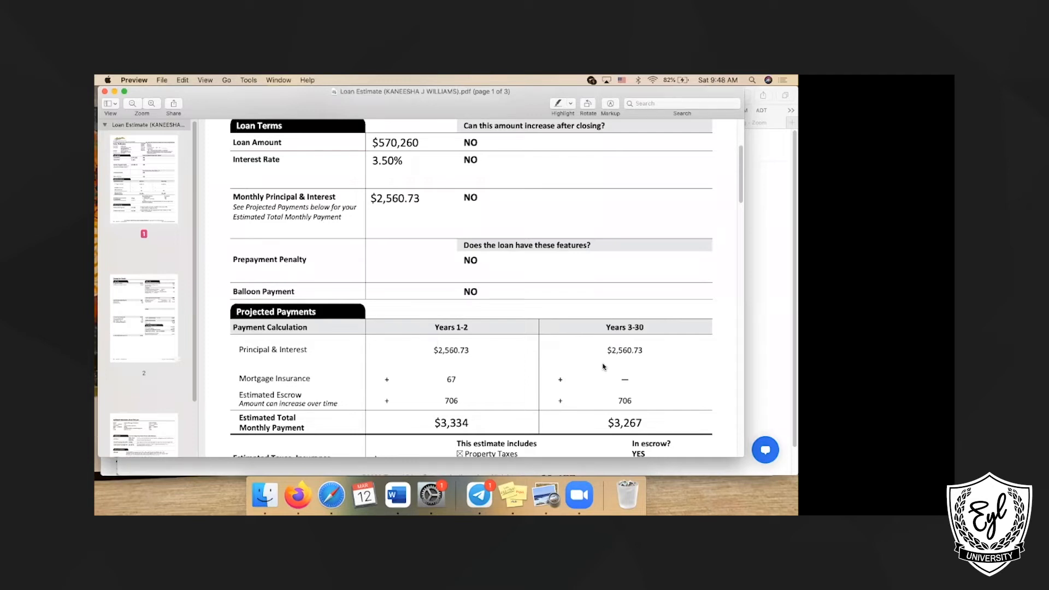
{"action": "mouse_move", "coordinate": [306, 111]}
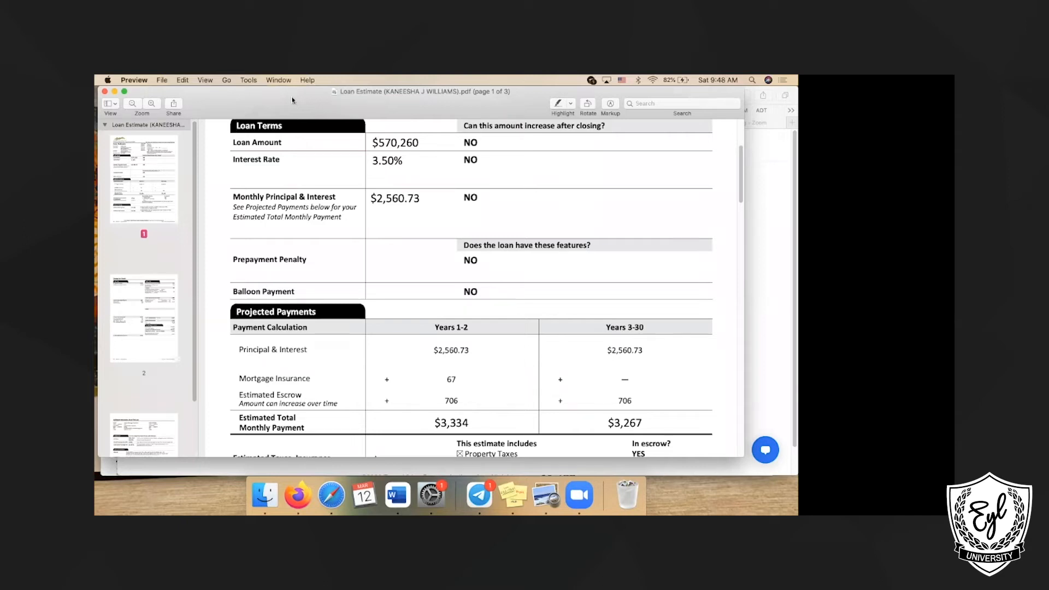
{"action": "mouse_move", "coordinate": [701, 214]}
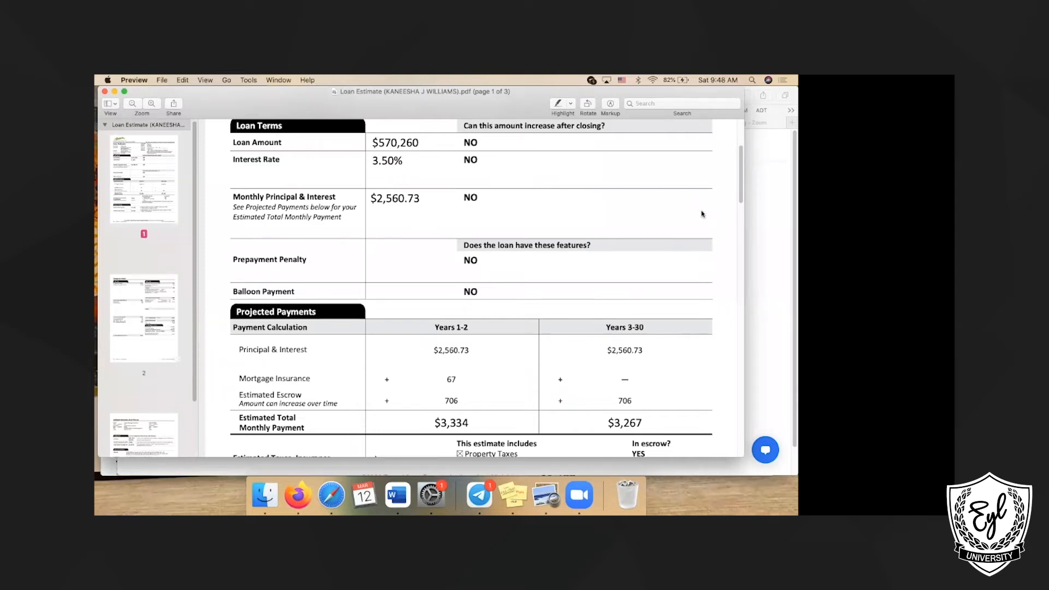
{"action": "mouse_move", "coordinate": [617, 214]}
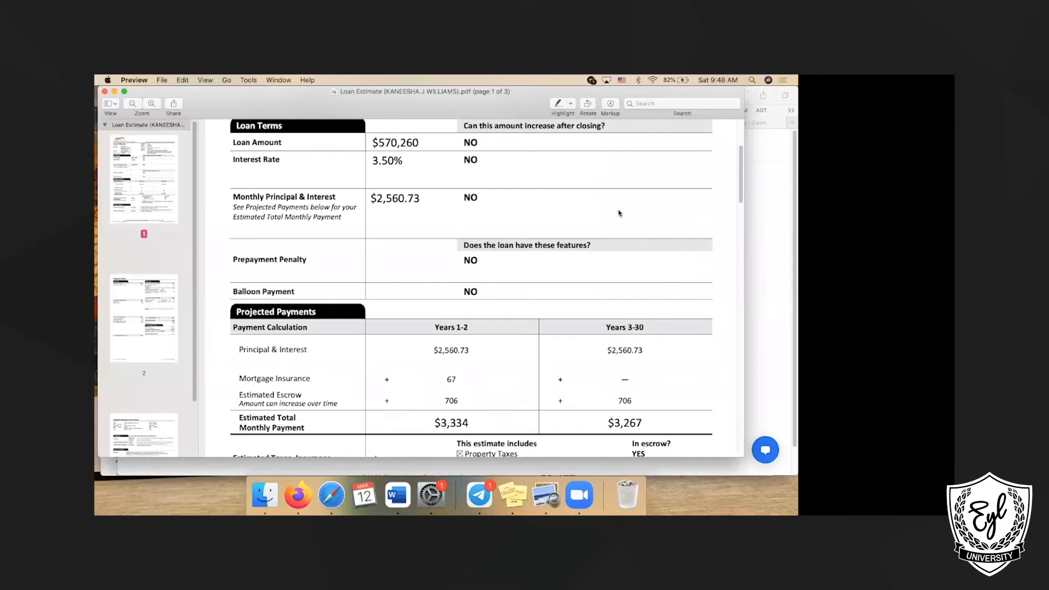
{"action": "scroll", "scroll_direction": "down", "scroll_amount": 3}
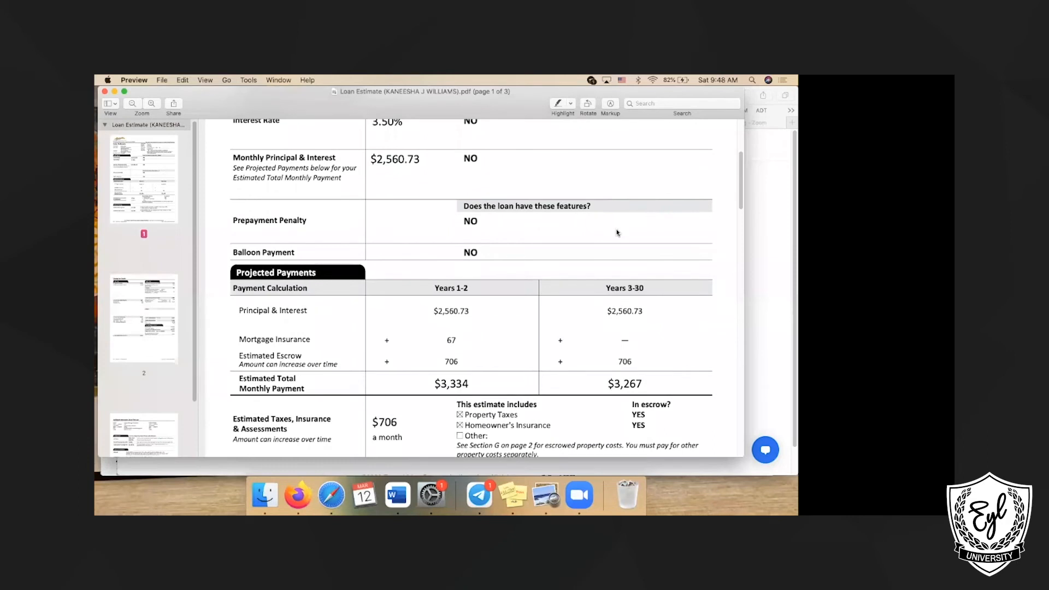
{"action": "scroll", "scroll_direction": "down", "scroll_amount": 3}
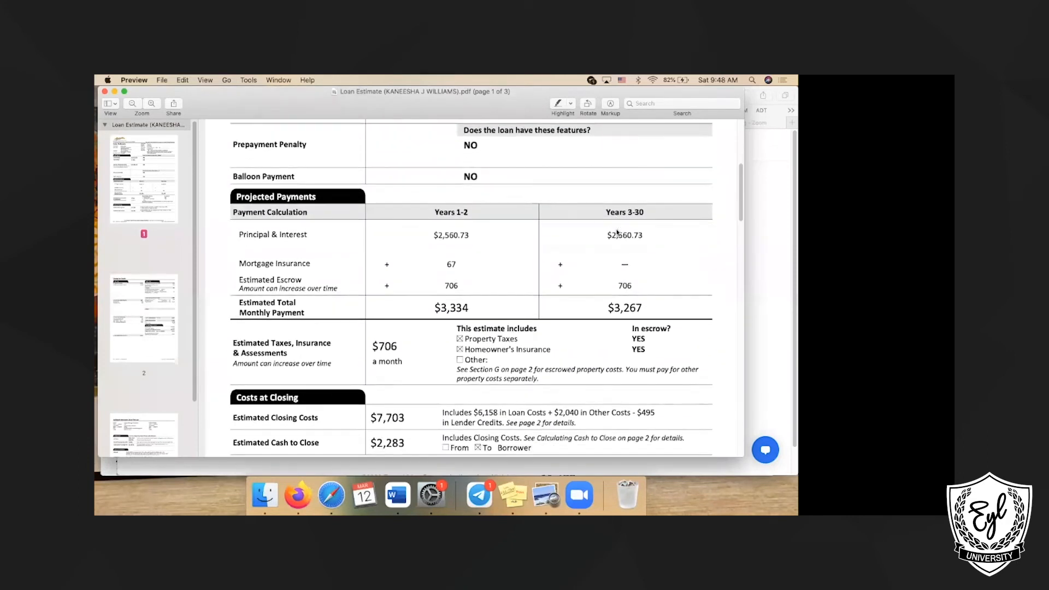
{"action": "scroll", "scroll_direction": "down", "scroll_amount": 3}
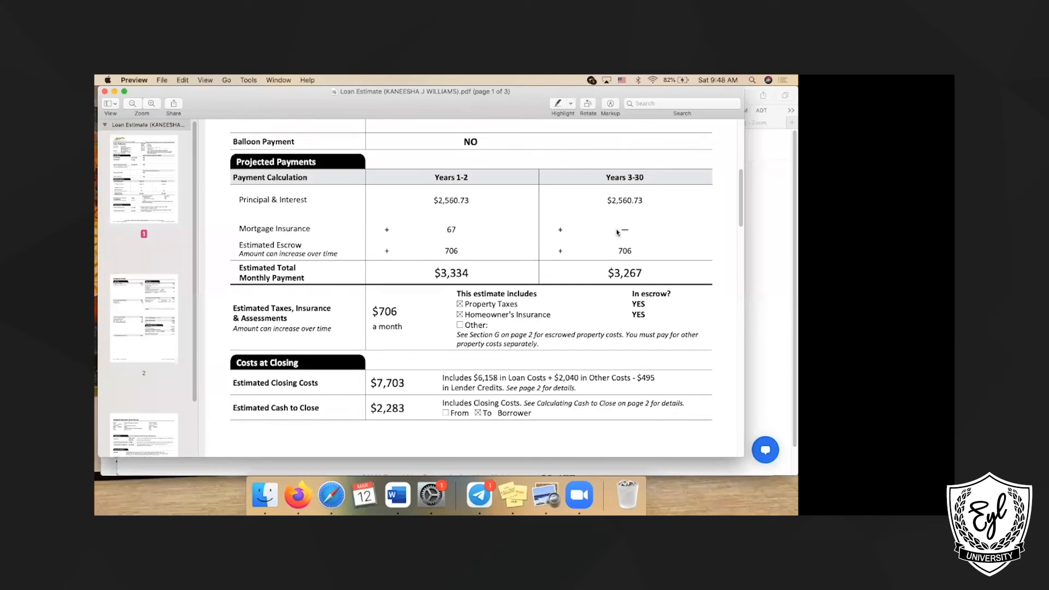
{"action": "scroll", "scroll_direction": "up", "scroll_amount": 3}
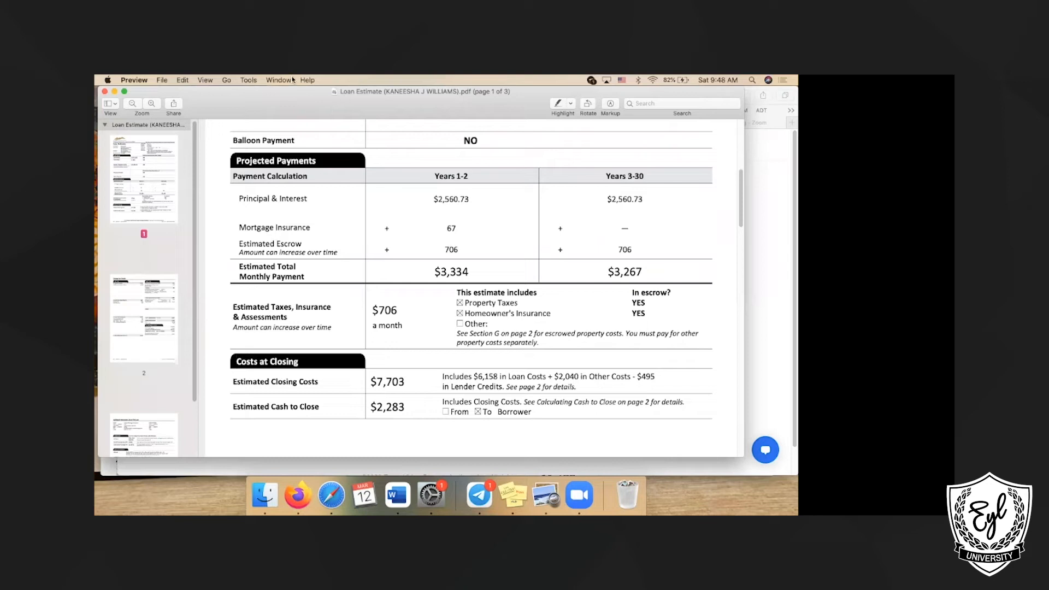
{"action": "mouse_move", "coordinate": [664, 80]}
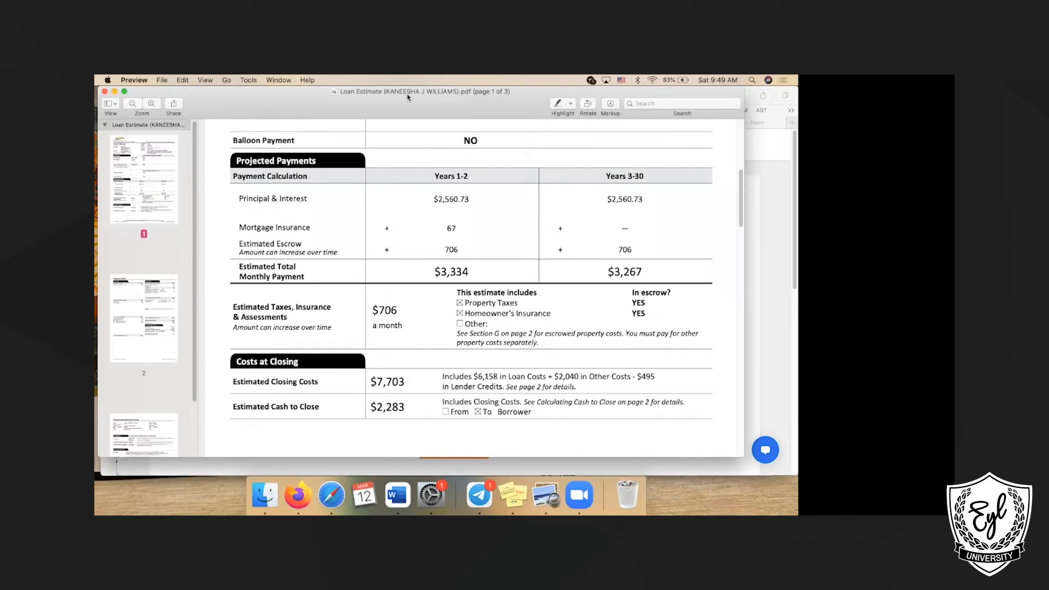
{"action": "mouse_move", "coordinate": [366, 288]}
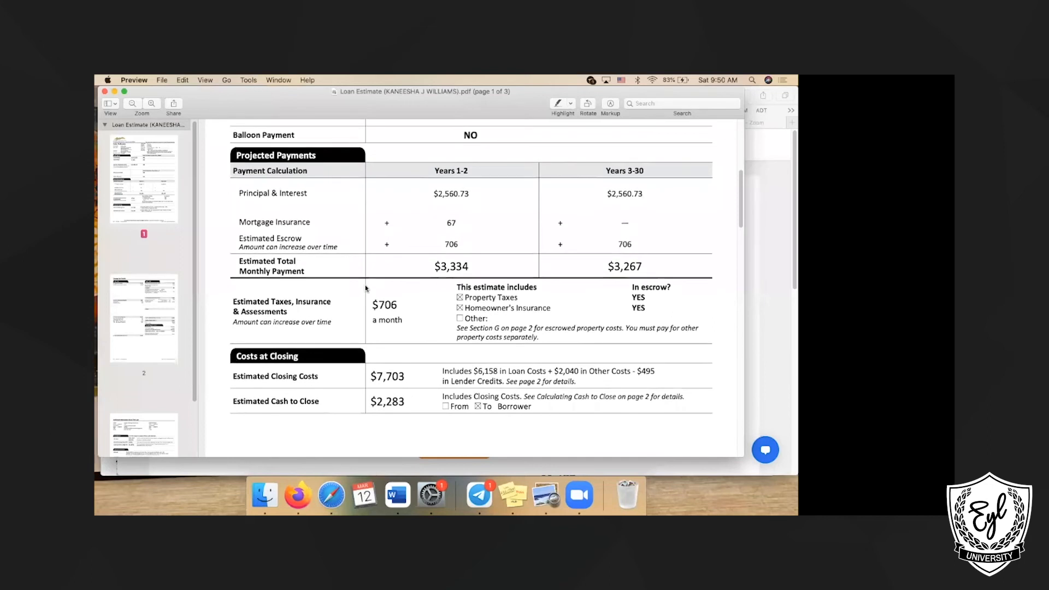
{"action": "scroll", "scroll_direction": "down", "scroll_amount": 3}
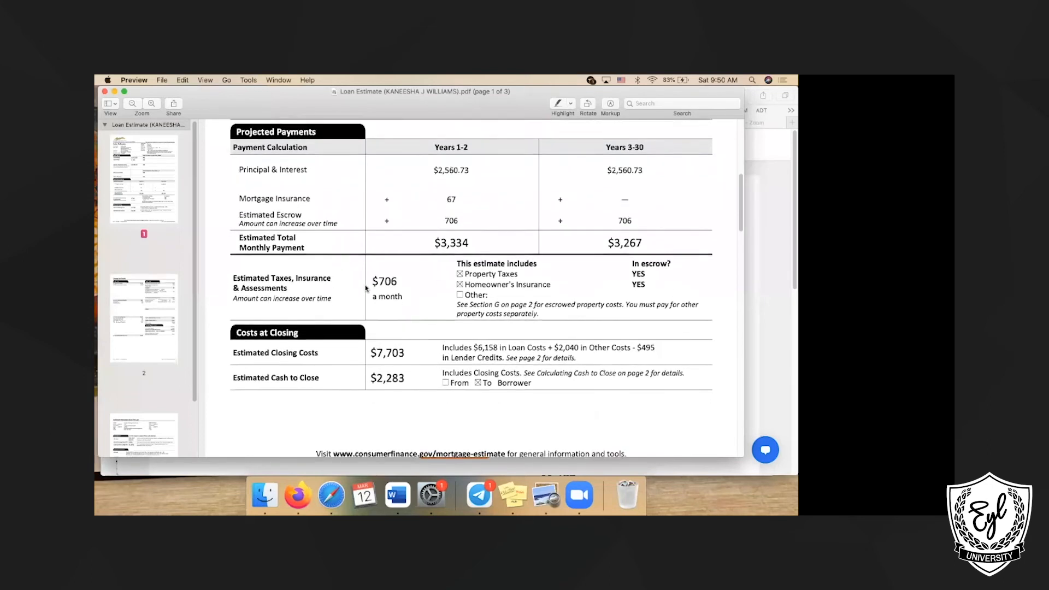
{"action": "scroll", "scroll_direction": "down", "scroll_amount": 3}
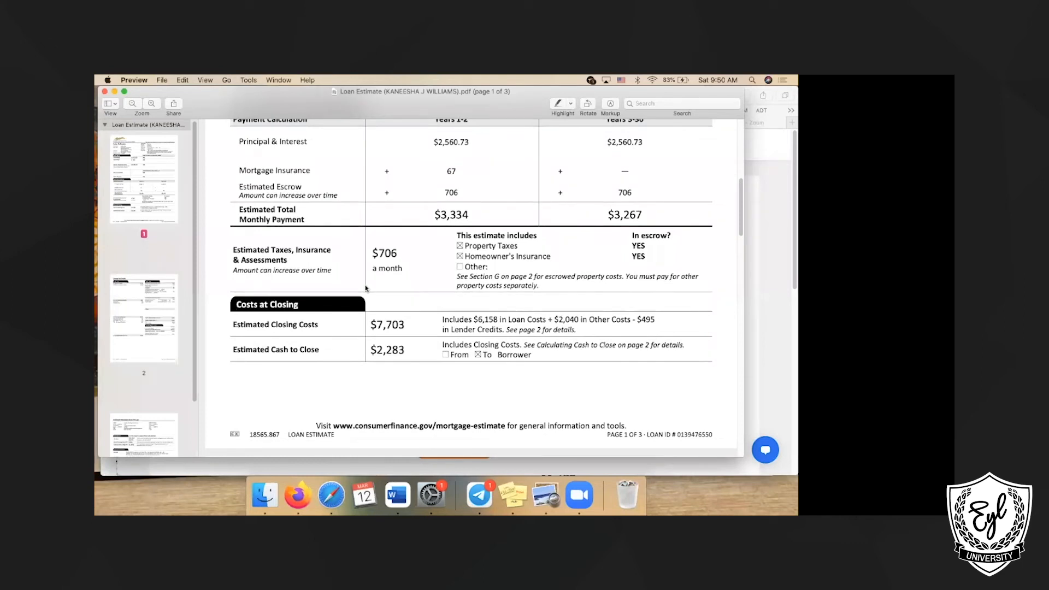
{"action": "mouse_move", "coordinate": [556, 79]}
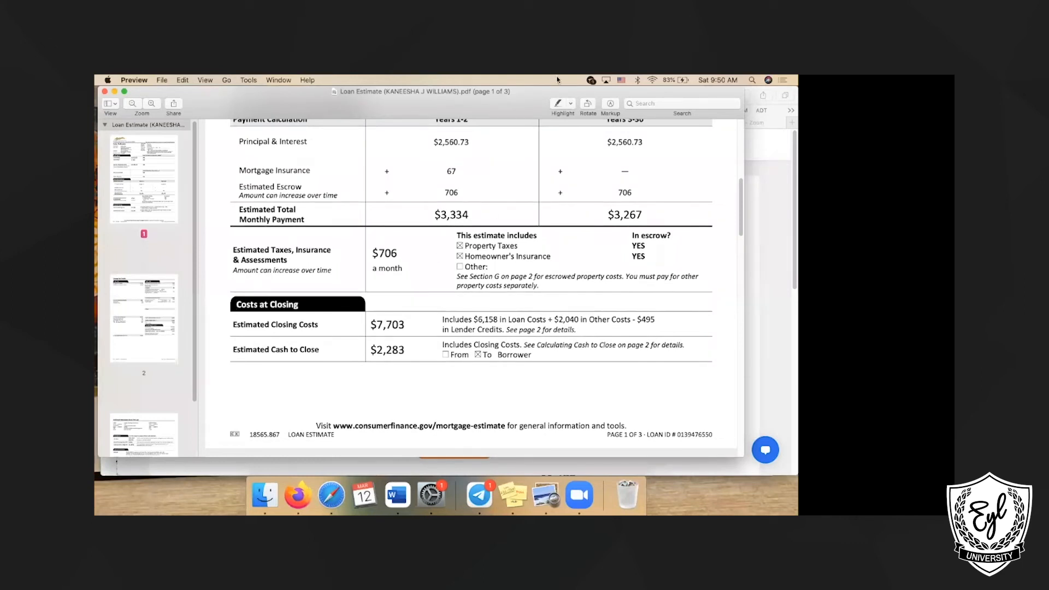
{"action": "mouse_move", "coordinate": [400, 79]}
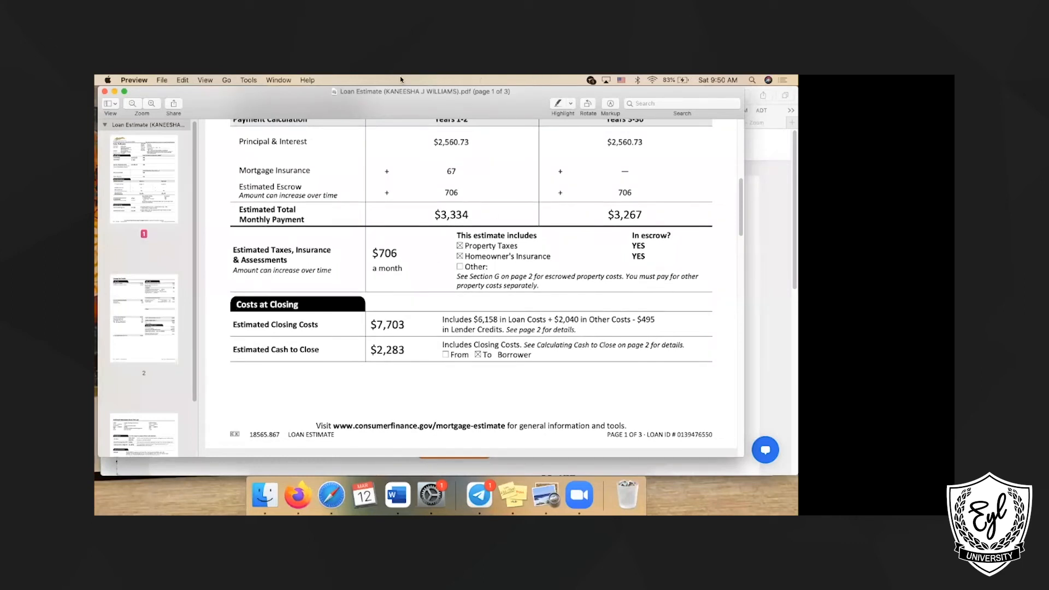
{"action": "mouse_move", "coordinate": [469, 101]}
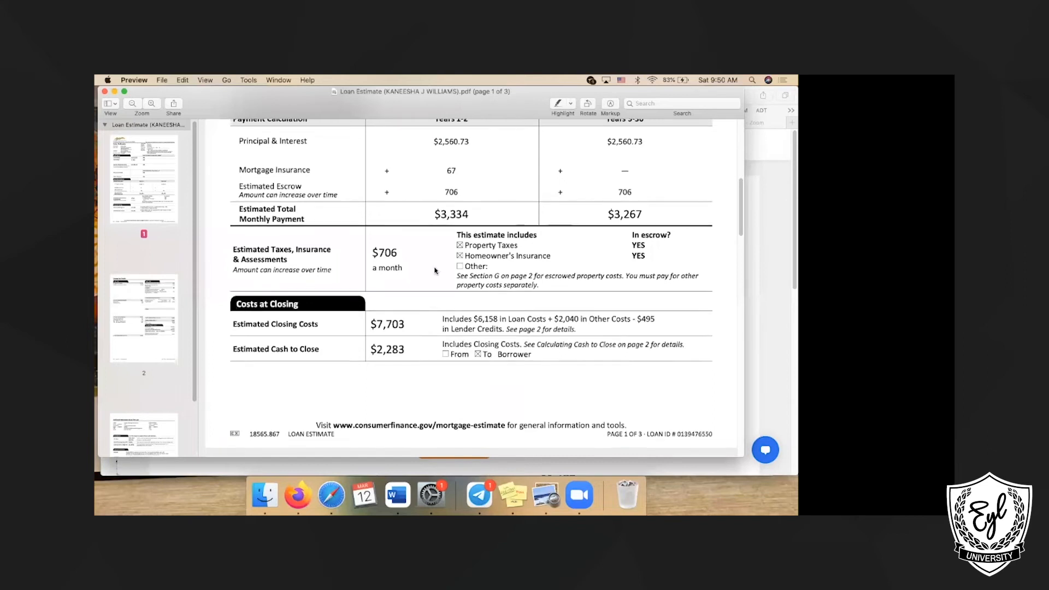
{"action": "scroll", "scroll_direction": "down", "scroll_amount": 3}
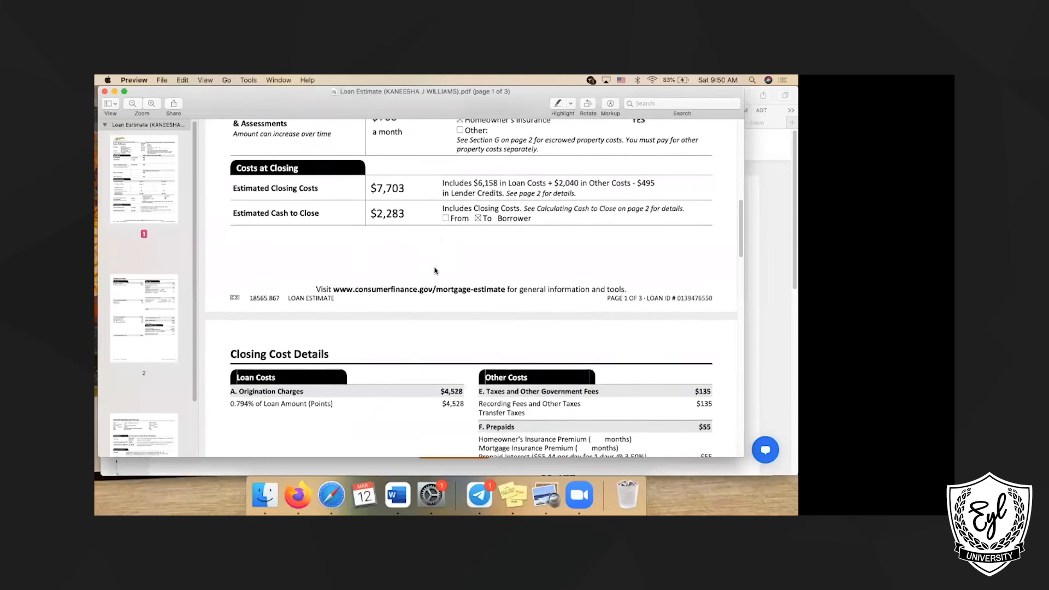
{"action": "scroll", "scroll_direction": "down", "scroll_amount": 3}
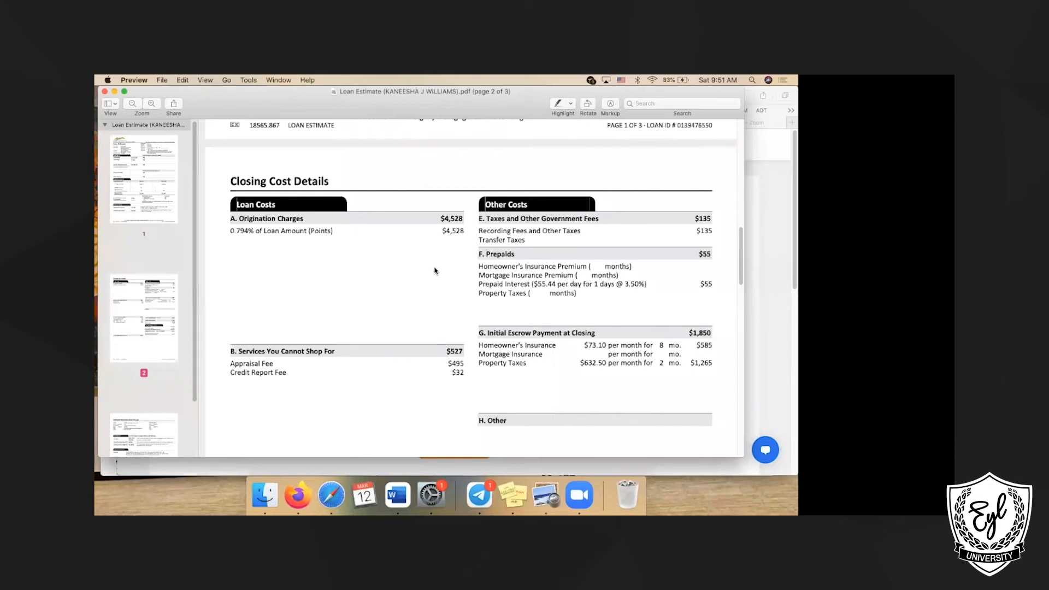
{"action": "mouse_move", "coordinate": [494, 80]}
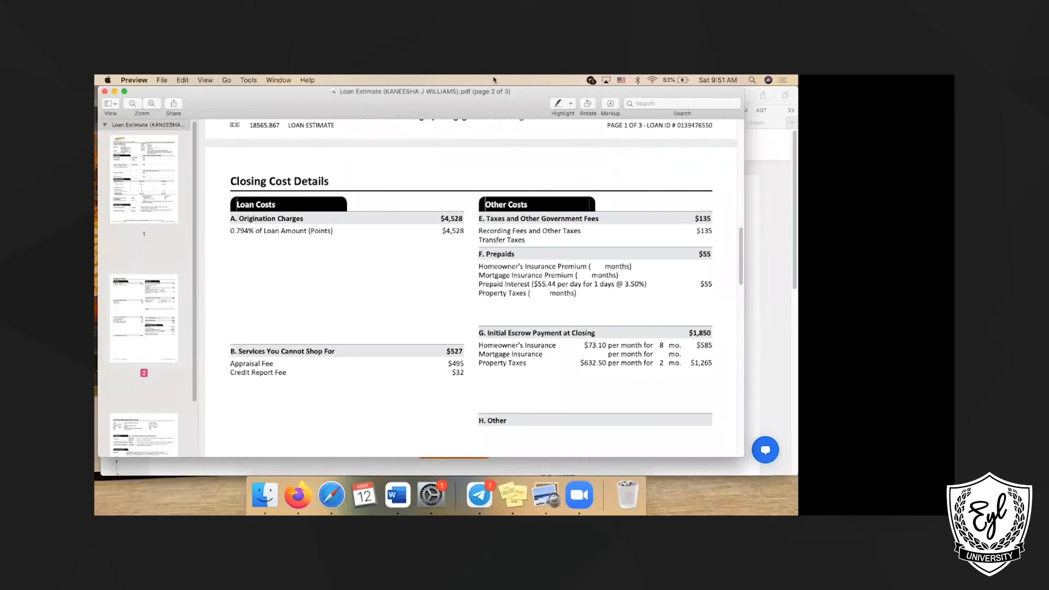
{"action": "mouse_move", "coordinate": [495, 101]}
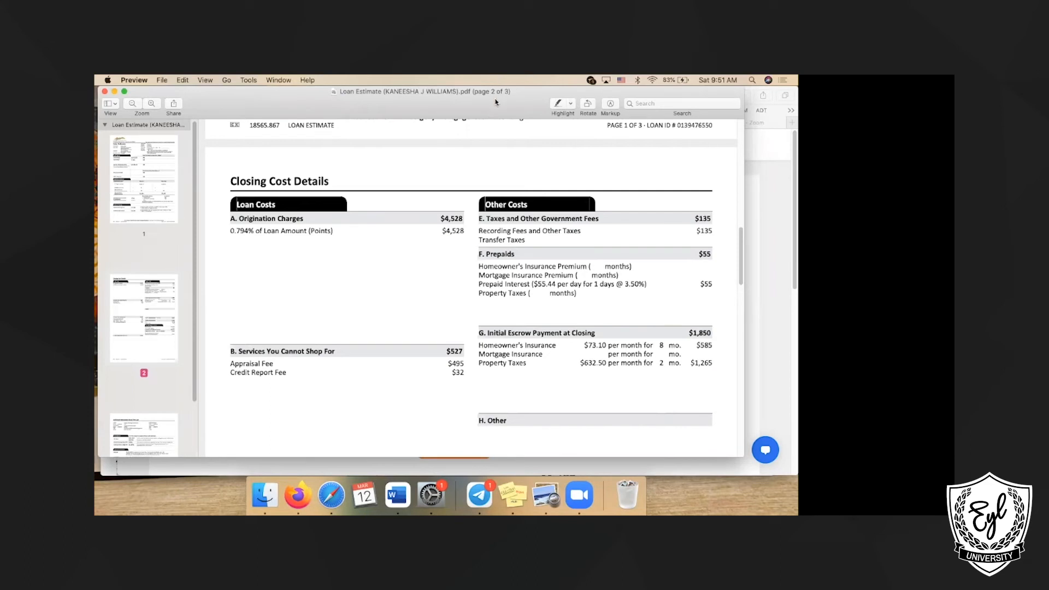
{"action": "mouse_move", "coordinate": [373, 96]}
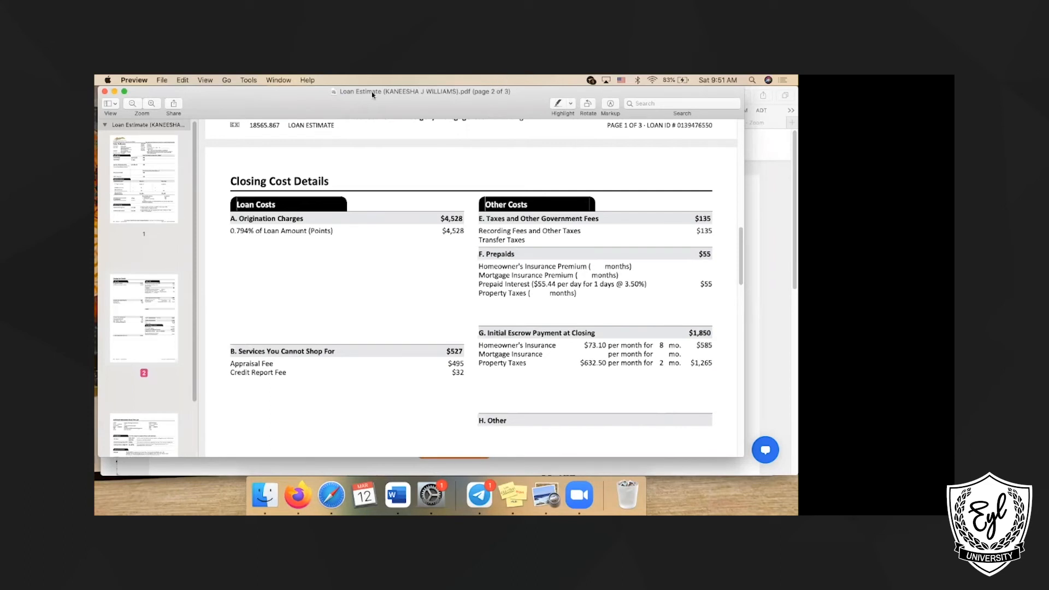
{"action": "mouse_move", "coordinate": [367, 80]}
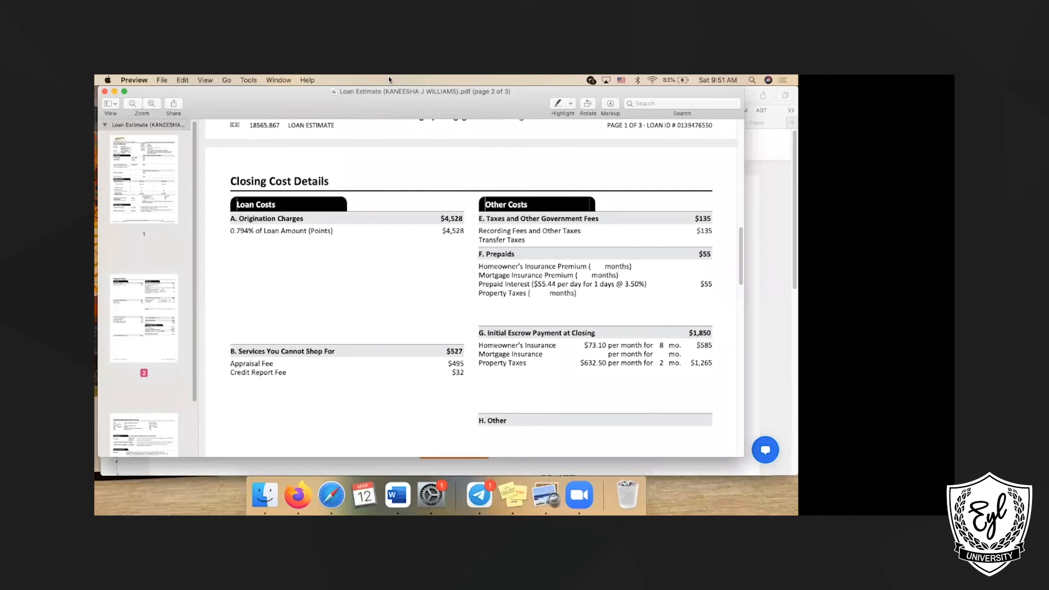
{"action": "mouse_move", "coordinate": [426, 282]}
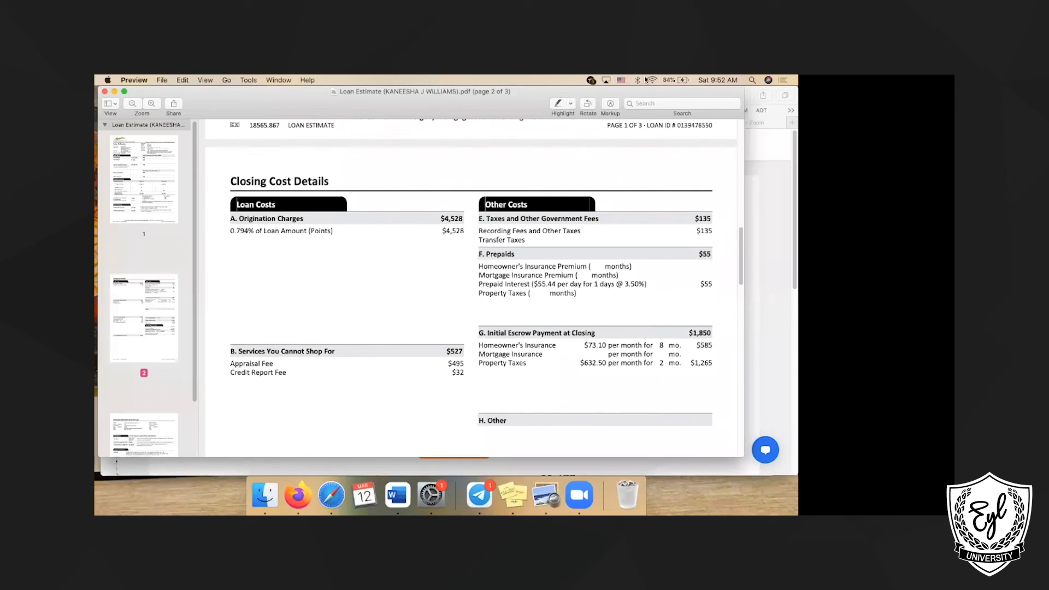
{"action": "mouse_move", "coordinate": [568, 78]}
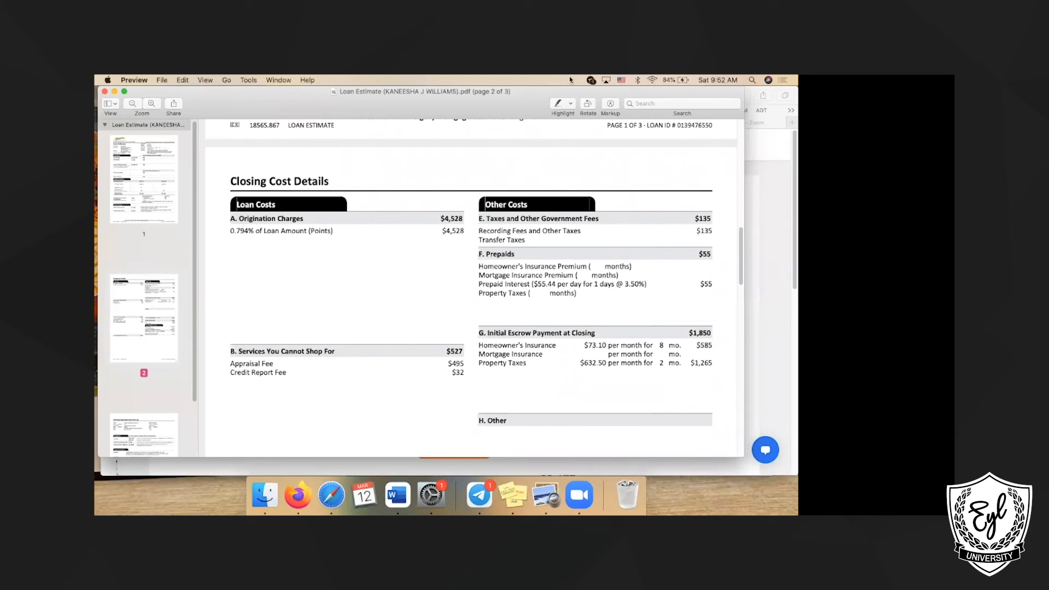
{"action": "mouse_move", "coordinate": [293, 105]}
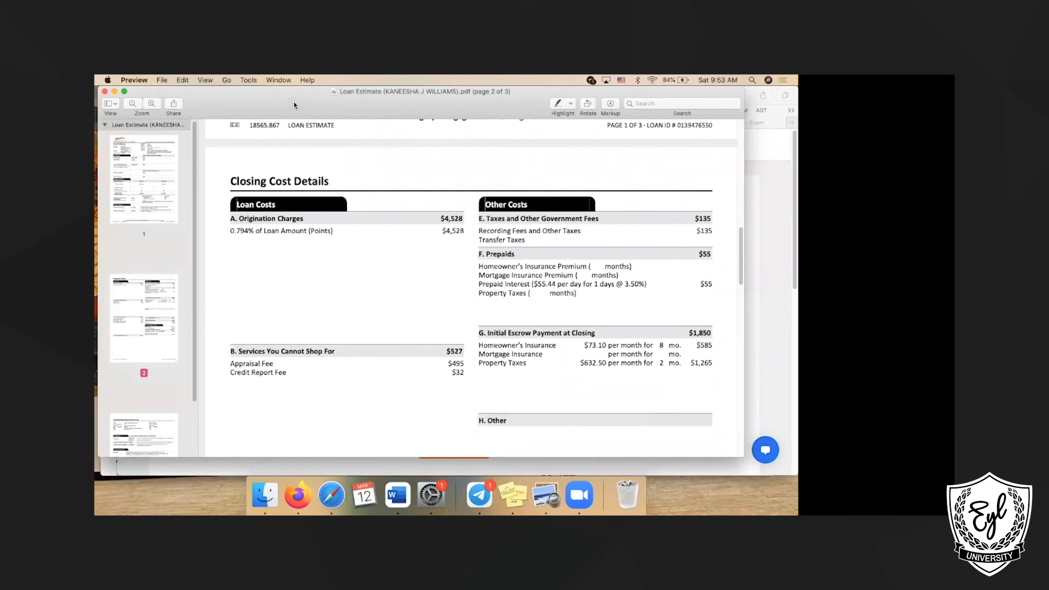
{"action": "mouse_move", "coordinate": [291, 101]}
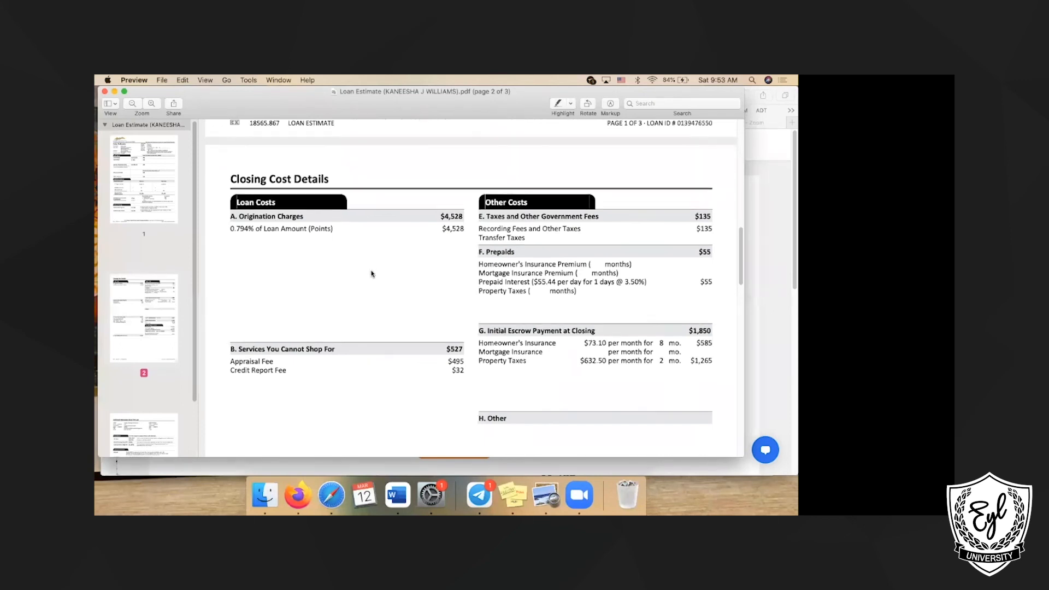
{"action": "scroll", "scroll_direction": "up", "scroll_amount": 3}
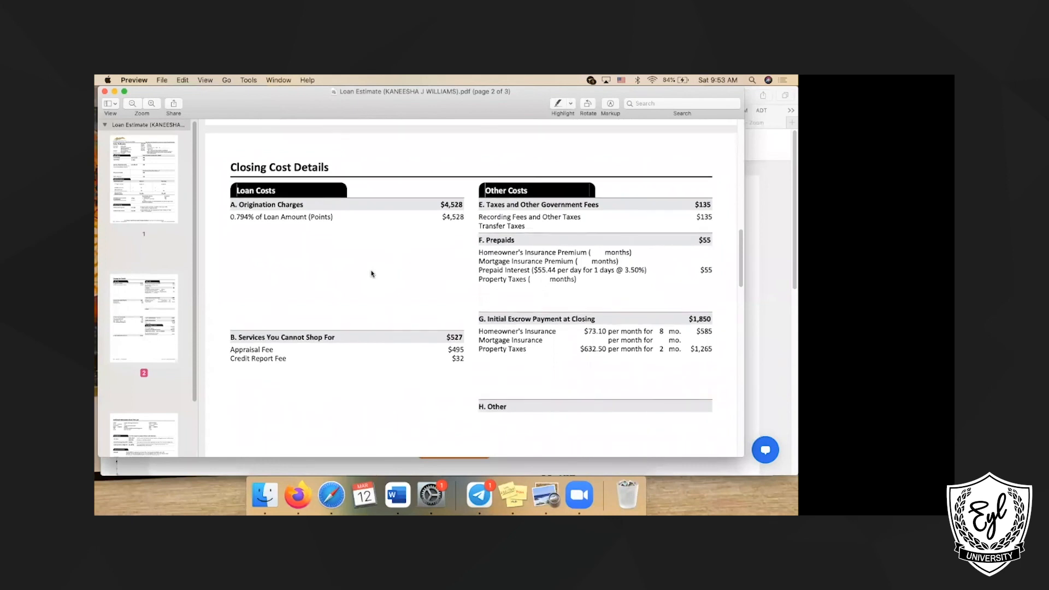
{"action": "scroll", "scroll_direction": "down", "scroll_amount": 3}
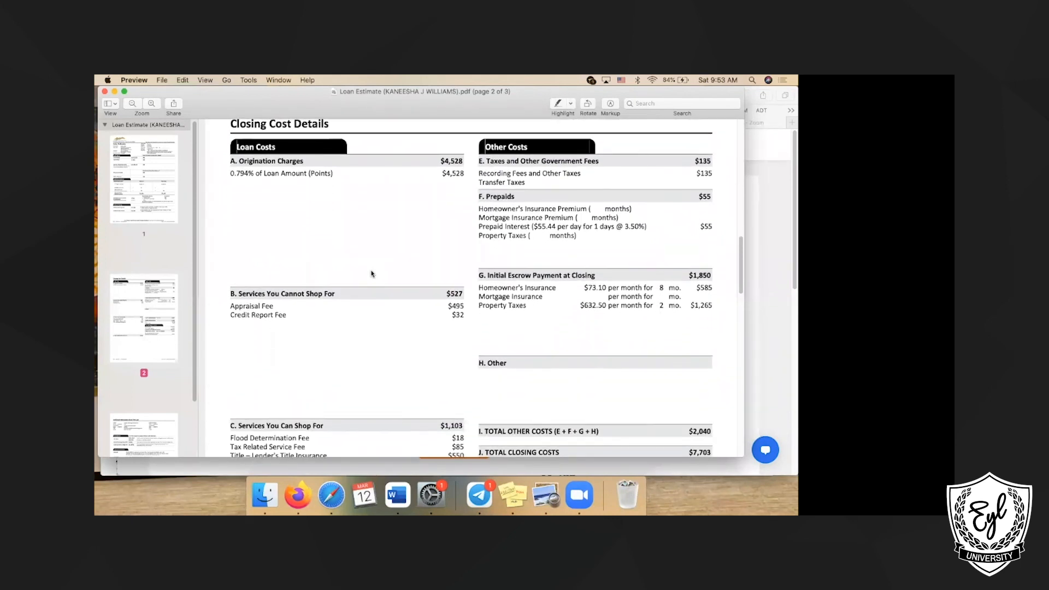
{"action": "scroll", "scroll_direction": "down", "scroll_amount": 3}
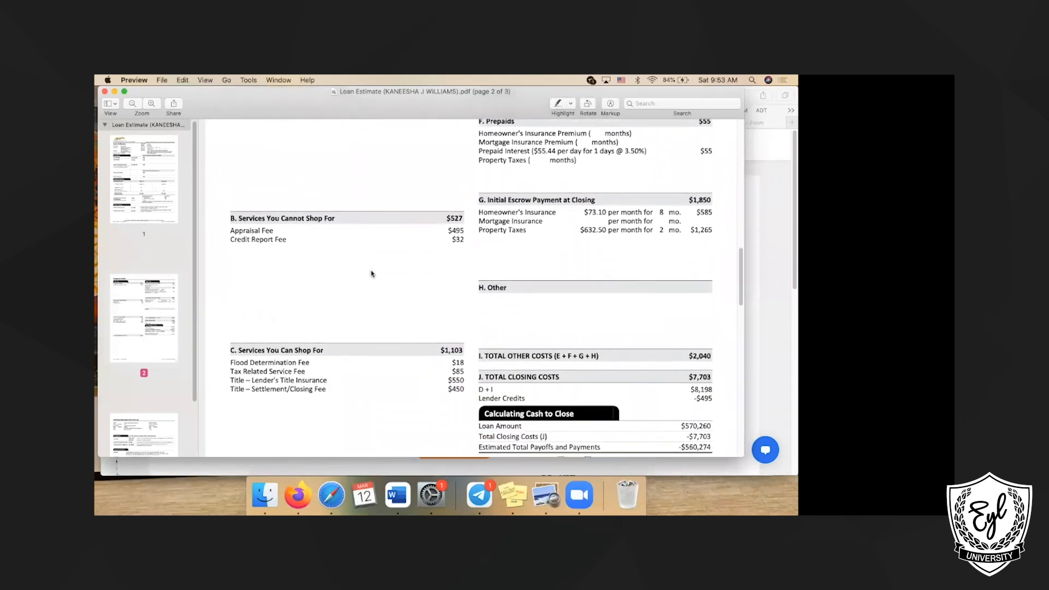
{"action": "scroll", "scroll_direction": "down", "scroll_amount": 3}
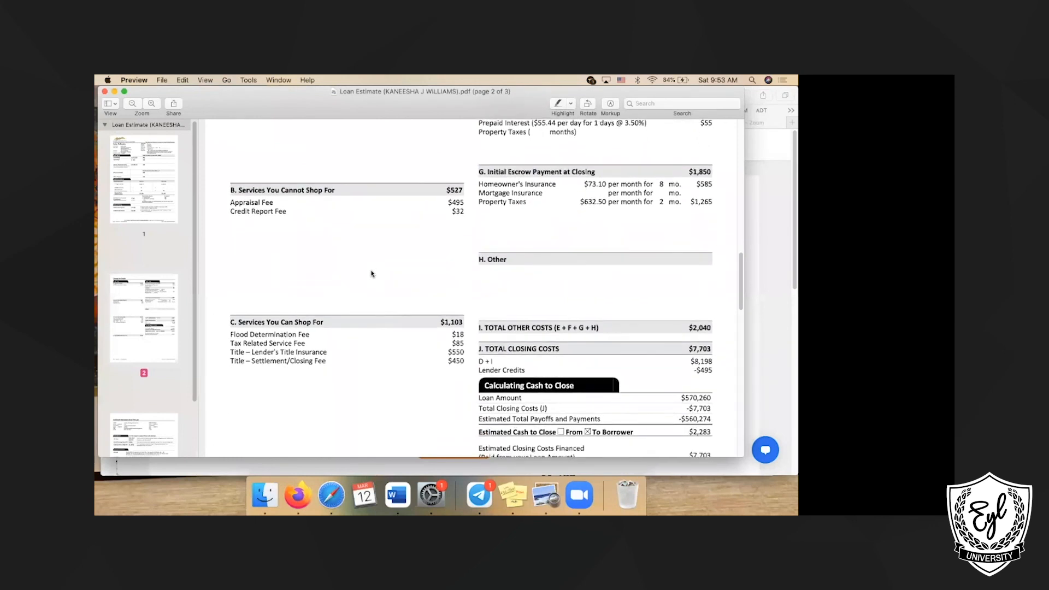
{"action": "scroll", "scroll_direction": "down", "scroll_amount": 3}
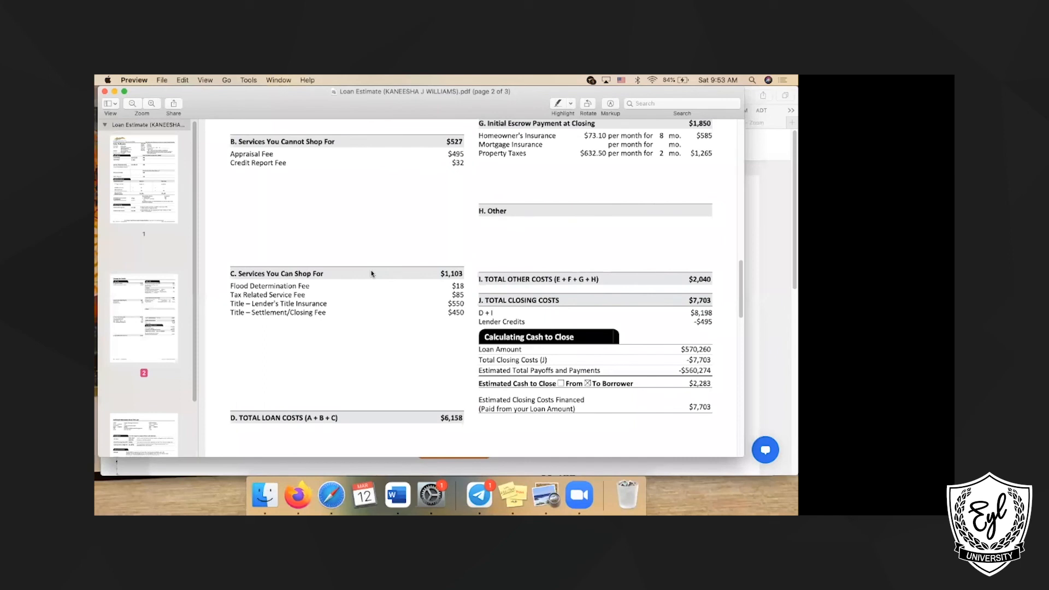
{"action": "mouse_move", "coordinate": [383, 78]}
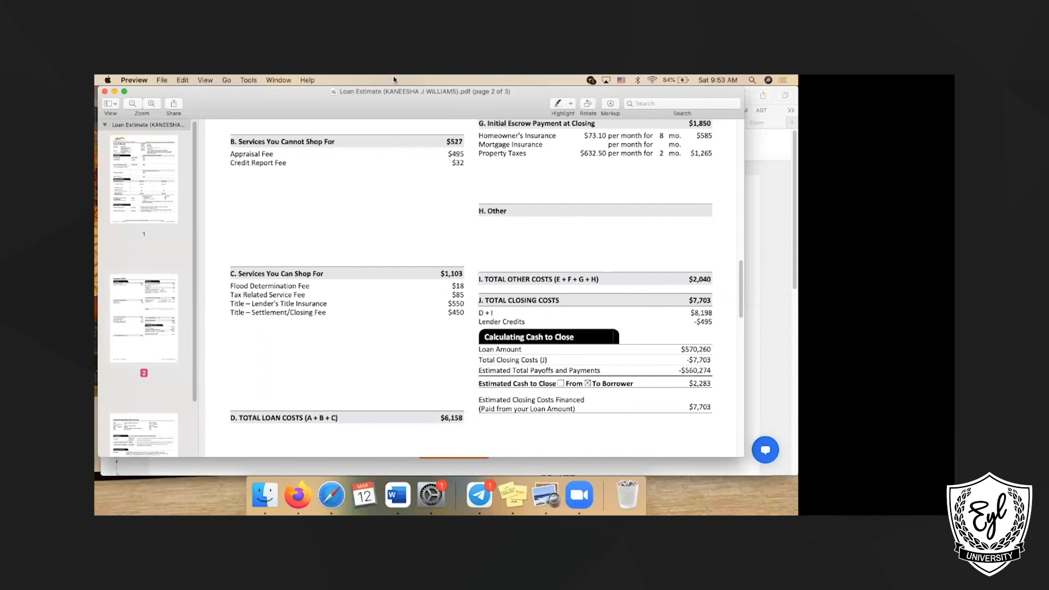
{"action": "scroll", "scroll_direction": "up", "scroll_amount": 3}
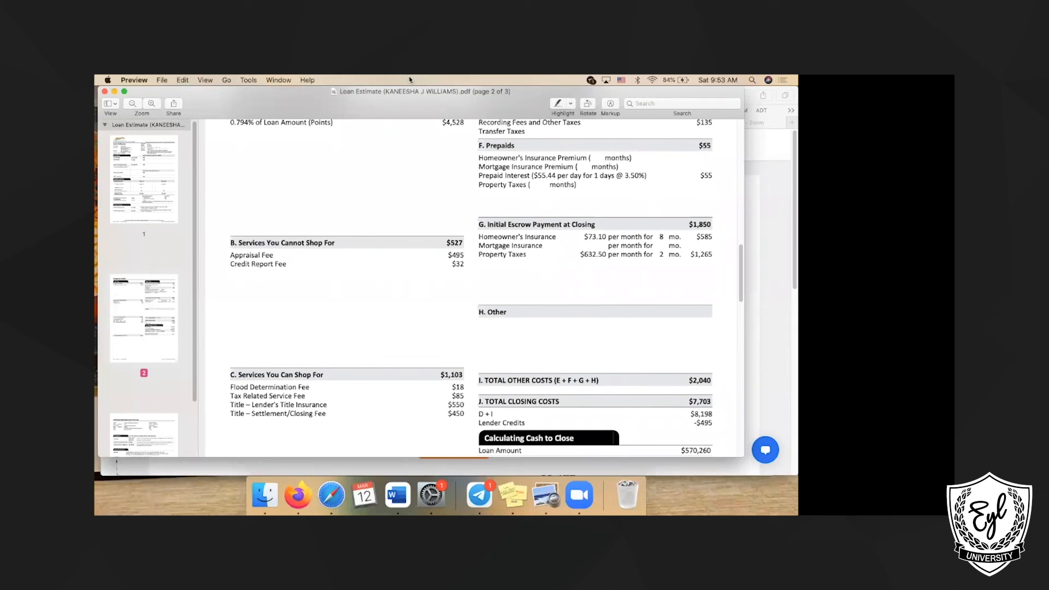
{"action": "mouse_move", "coordinate": [358, 83]}
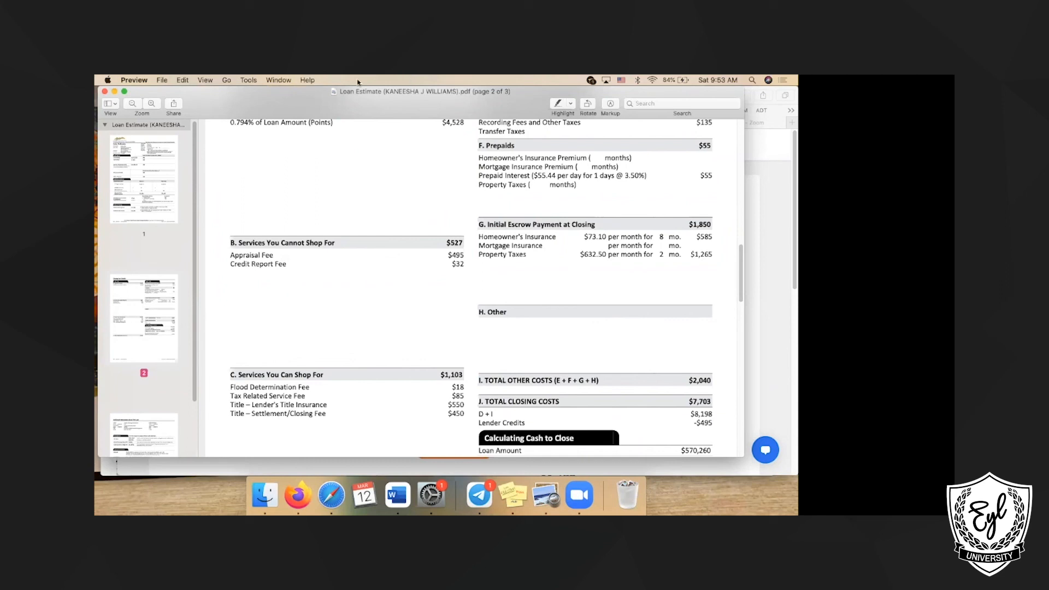
{"action": "mouse_move", "coordinate": [274, 107]}
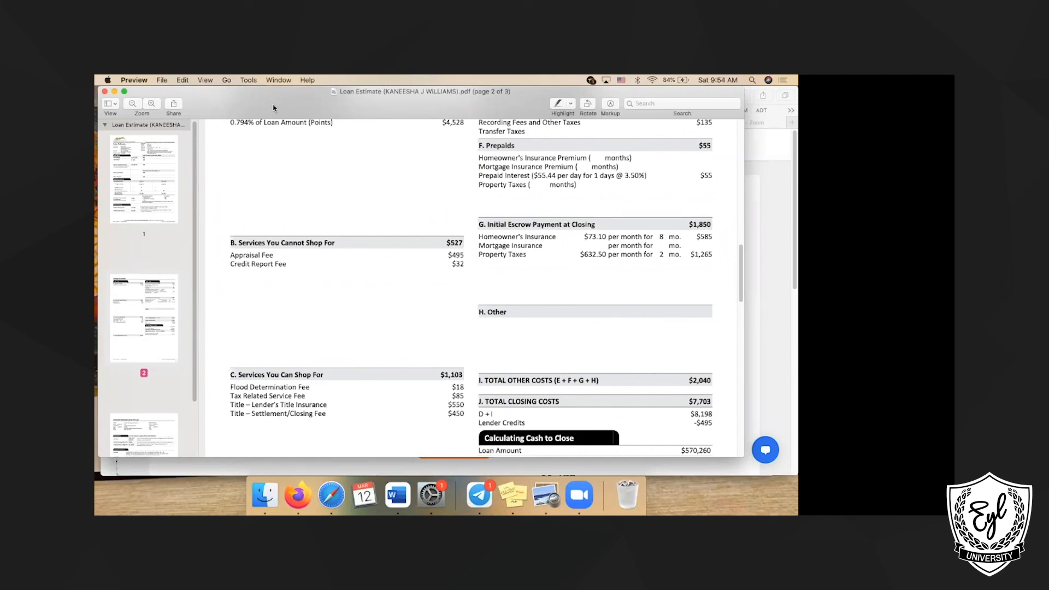